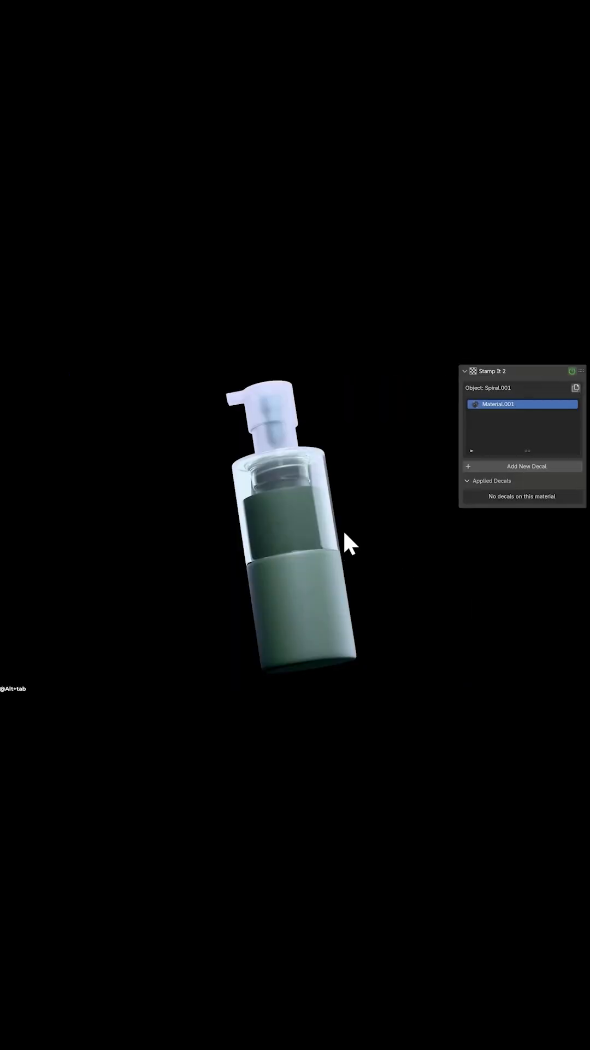
Place the BlenderSticker1 logo decal onto the glossy sphere via Add New Decal
click(527, 466)
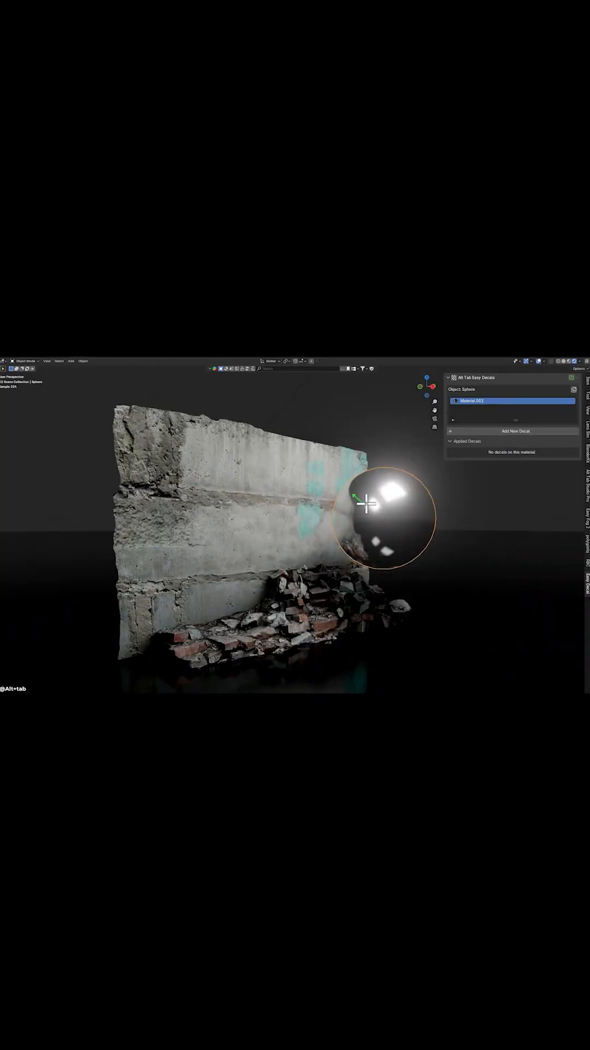
click(515, 431)
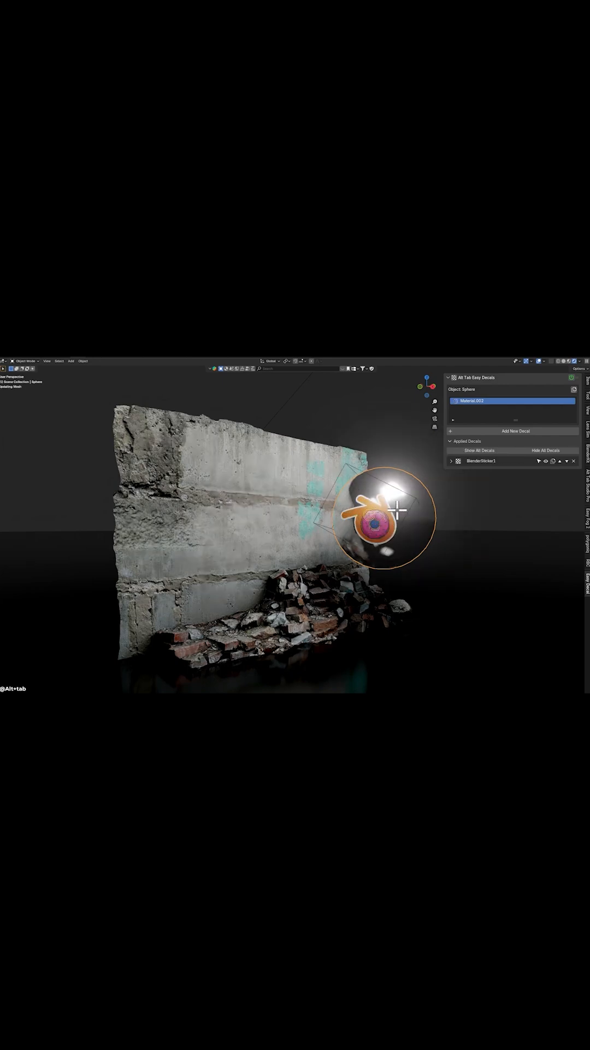